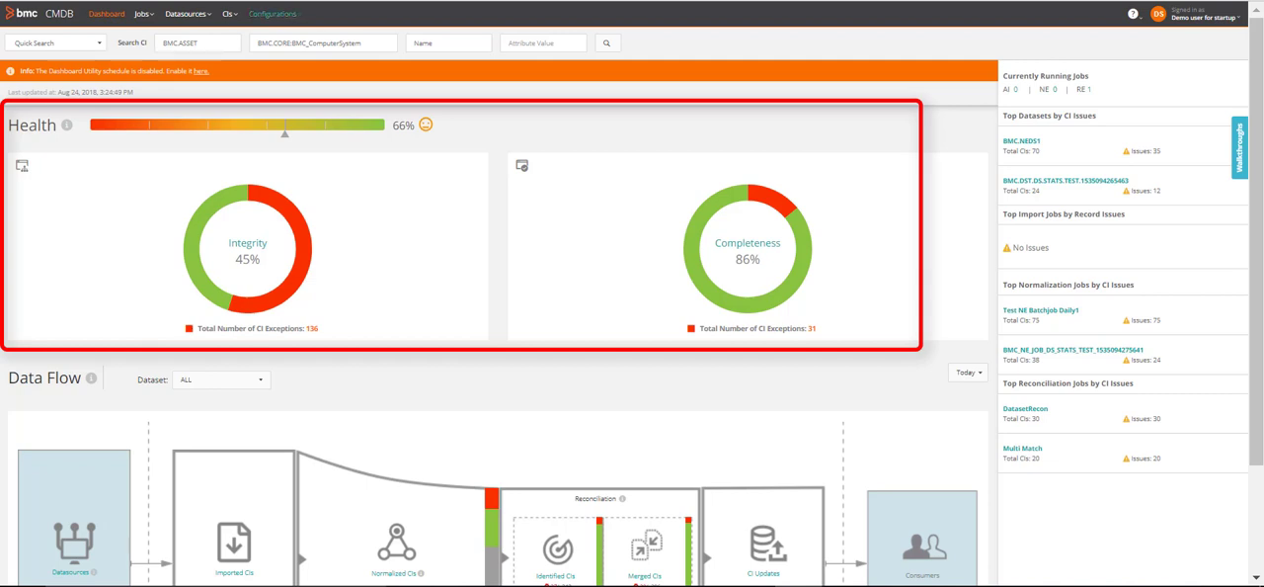
# Step: Bring up the Configurations menu with the Configure Dashboard Parameters submenu
pyautogui.click(273, 14)
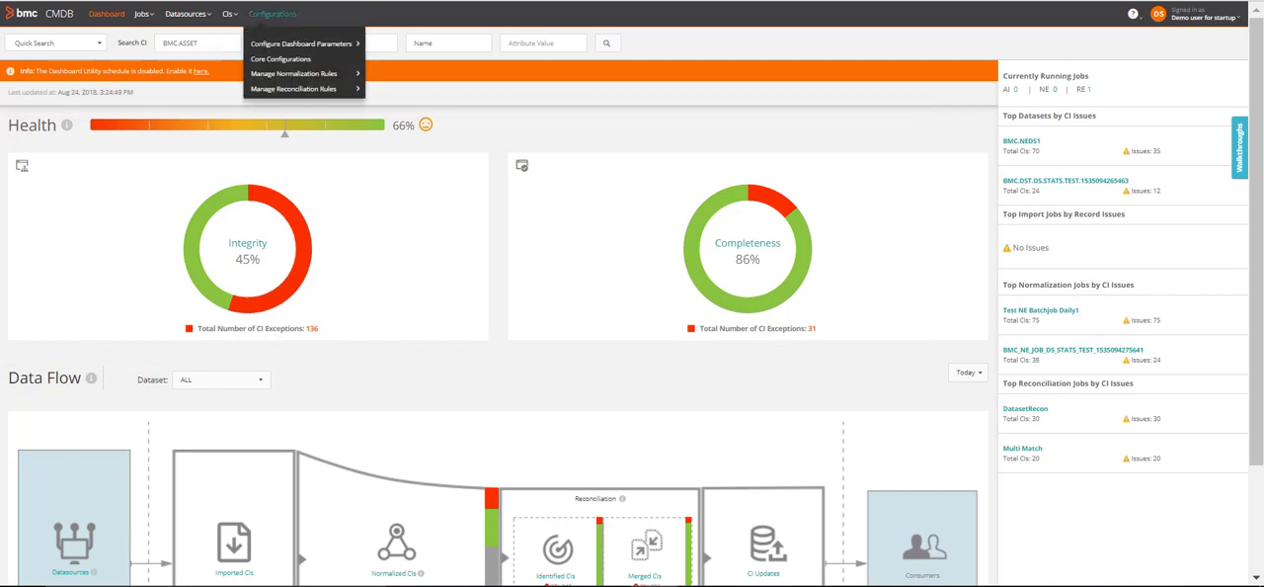
pyautogui.moveTo(301, 43)
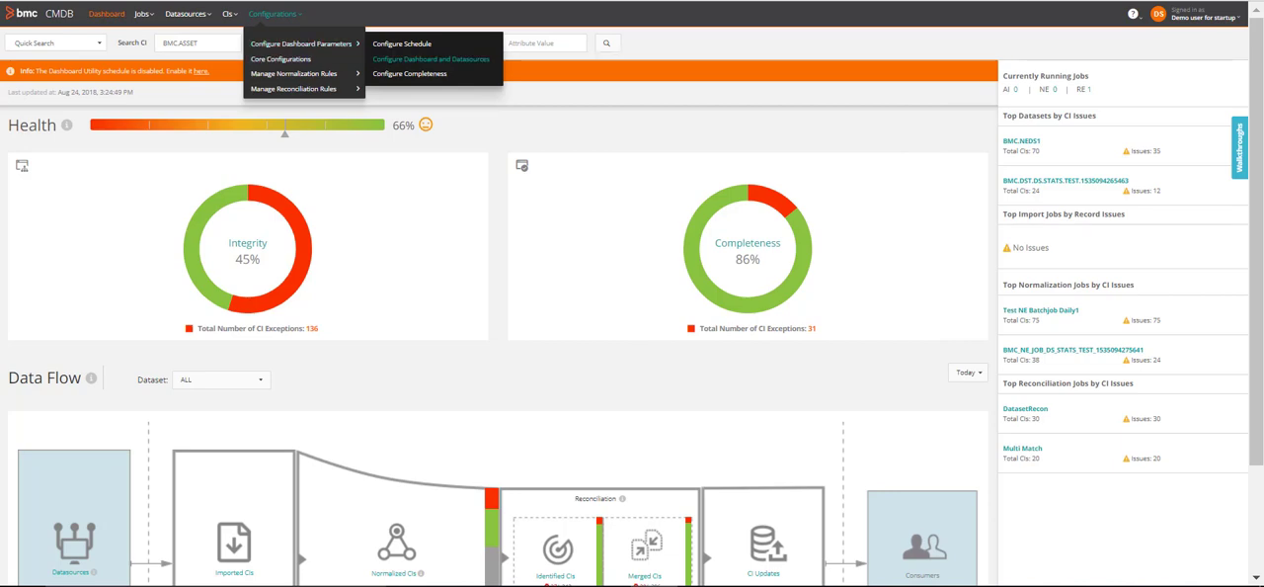
pyautogui.moveTo(431, 60)
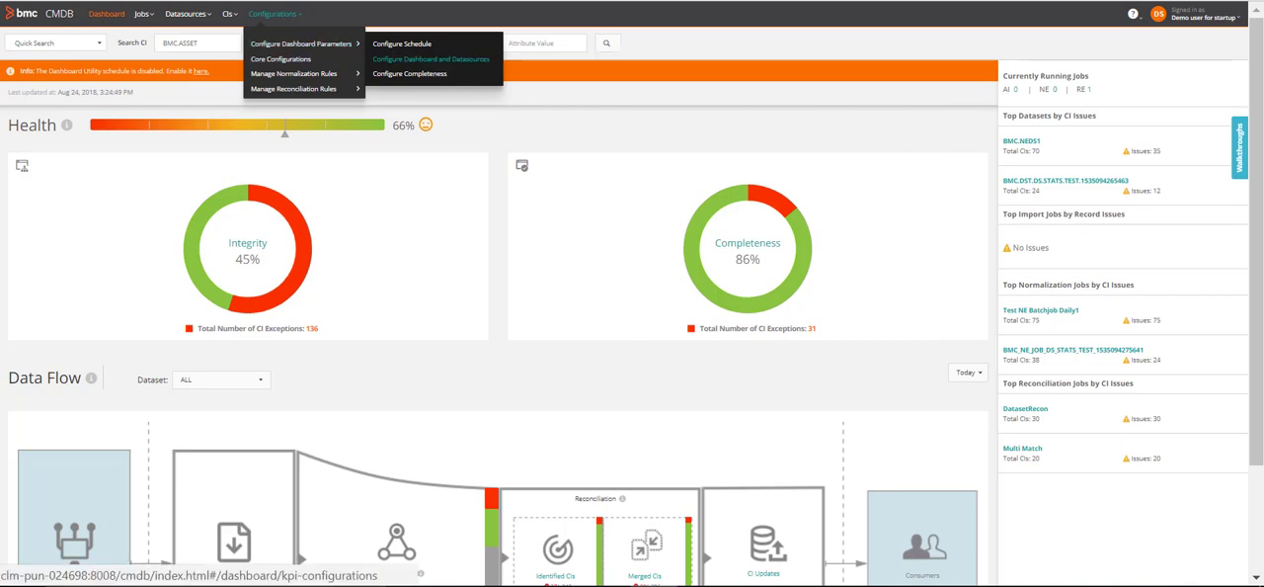
# Step: Review KPI excluded classes and datasource exclusions on the Dashboard Configurations page
pyautogui.click(431, 59)
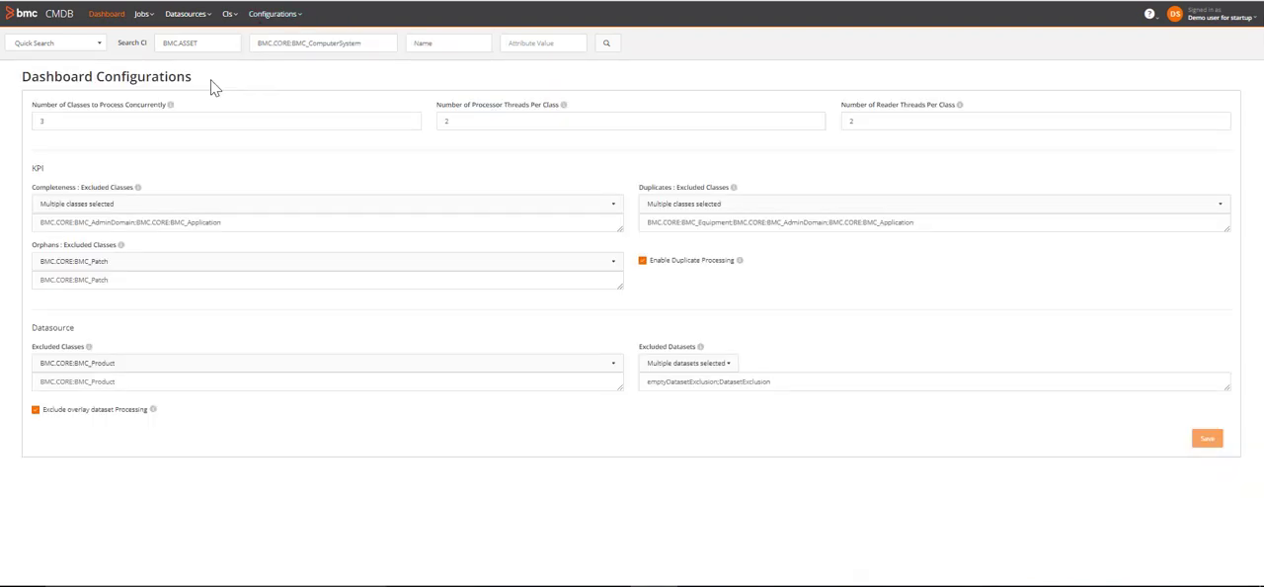
pyautogui.moveTo(59, 178)
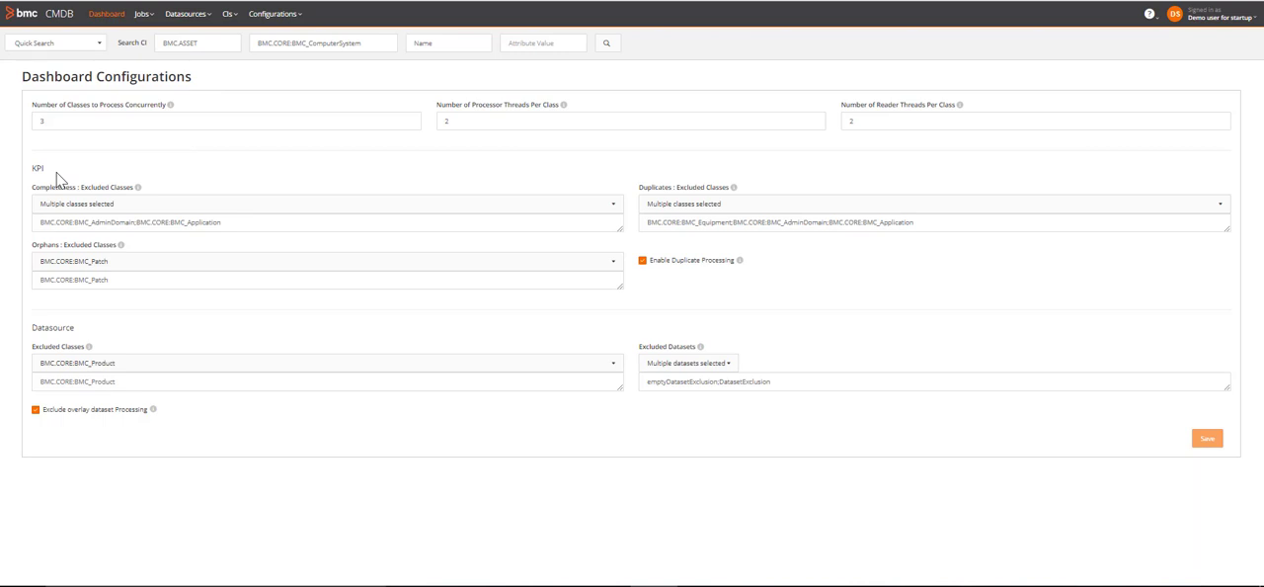
pyautogui.moveTo(761, 190)
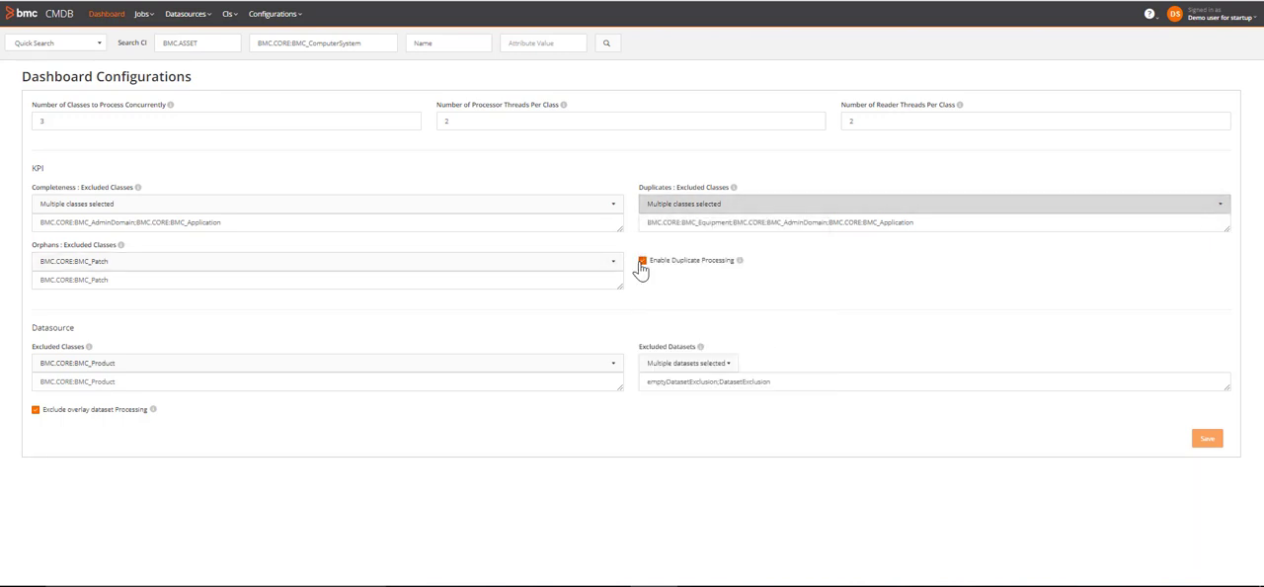
pyautogui.click(612, 260)
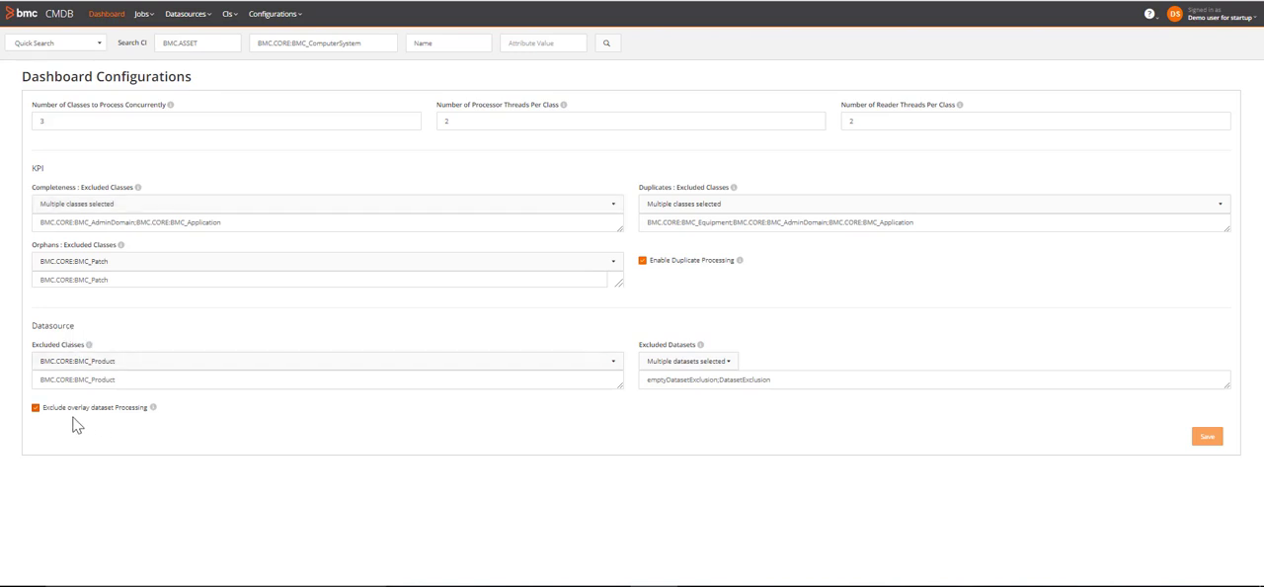
pyautogui.moveTo(110, 425)
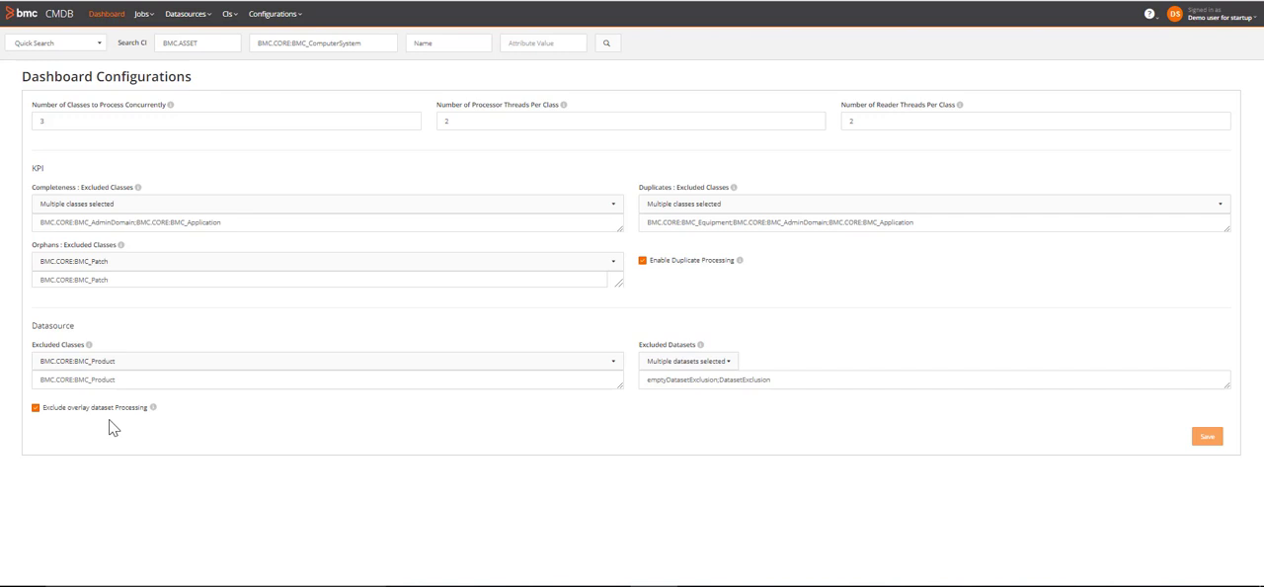
pyautogui.moveTo(1200, 456)
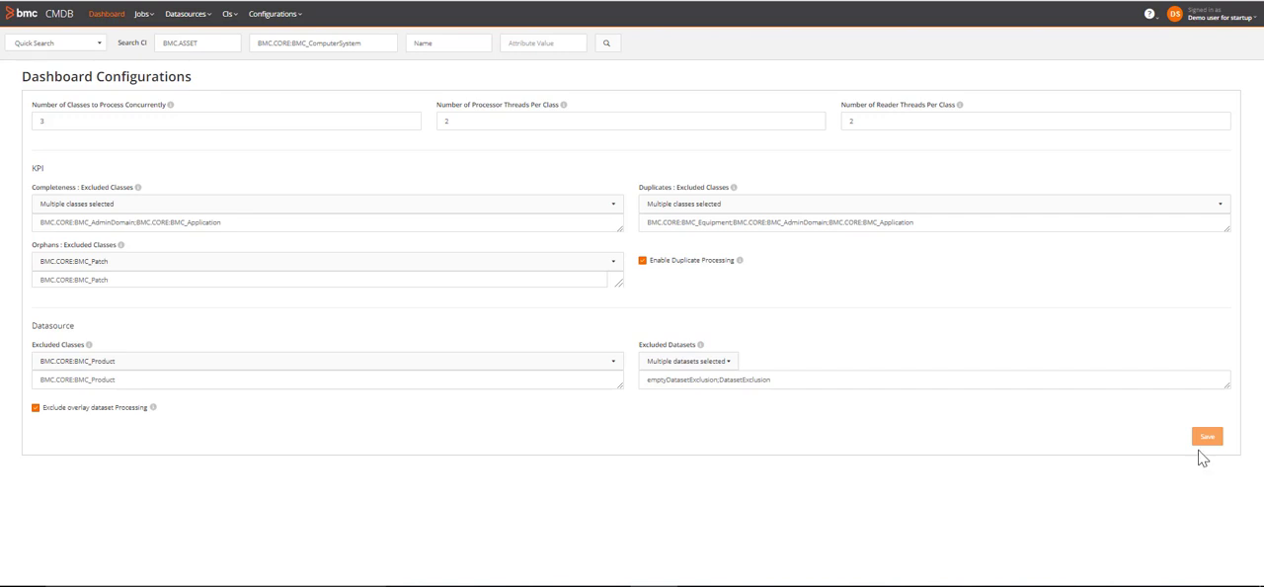
pyautogui.moveTo(1152, 456)
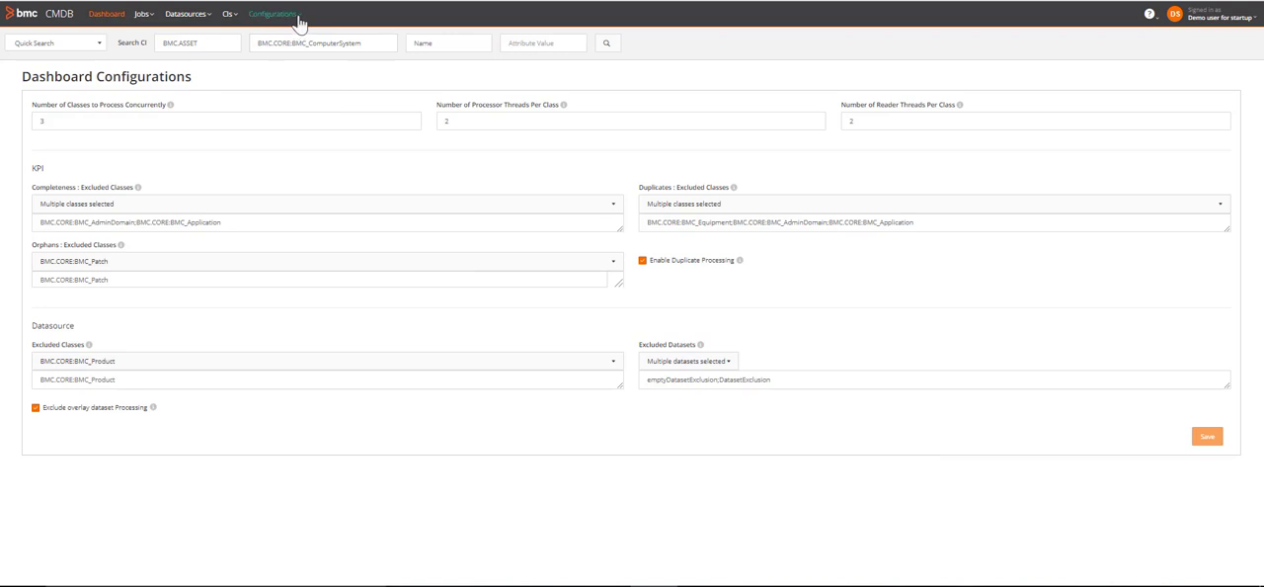
# Step: Show BMC_Account completeness config with TokenId, Name and TokenFormat attributes at priorities 1–3
pyautogui.click(273, 13)
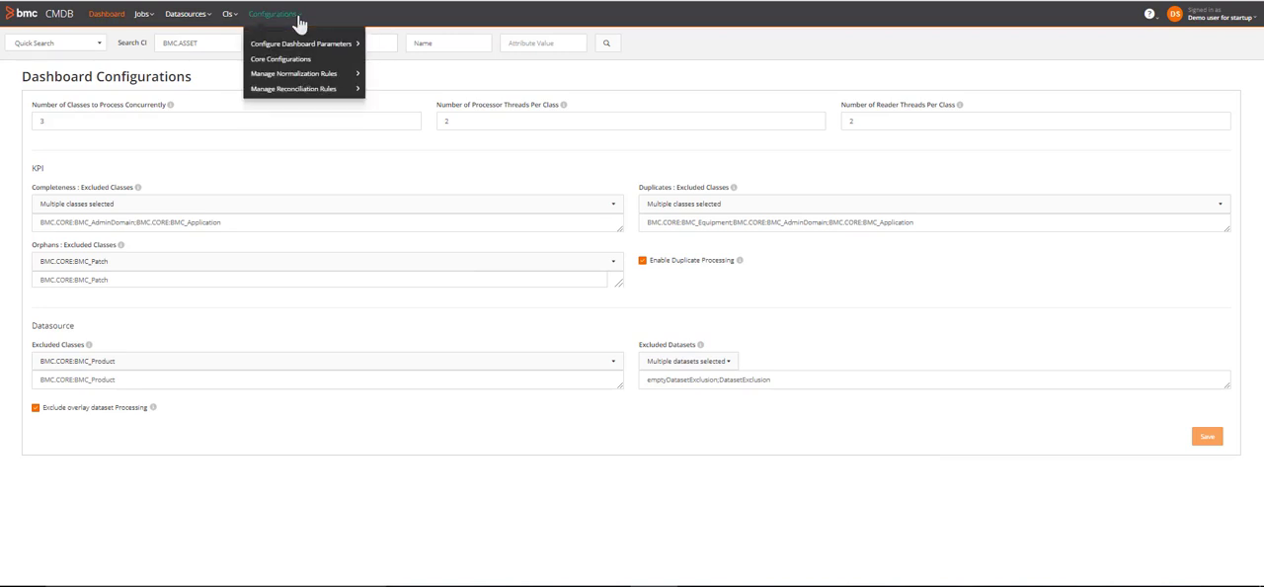
pyautogui.moveTo(300, 43)
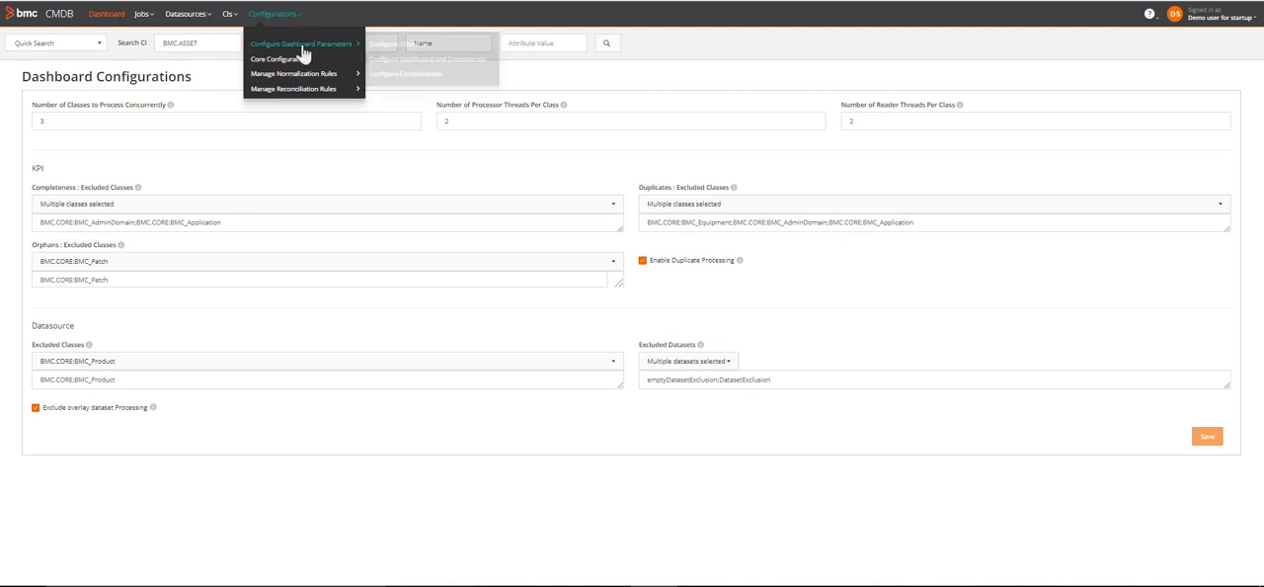
pyautogui.moveTo(300, 44)
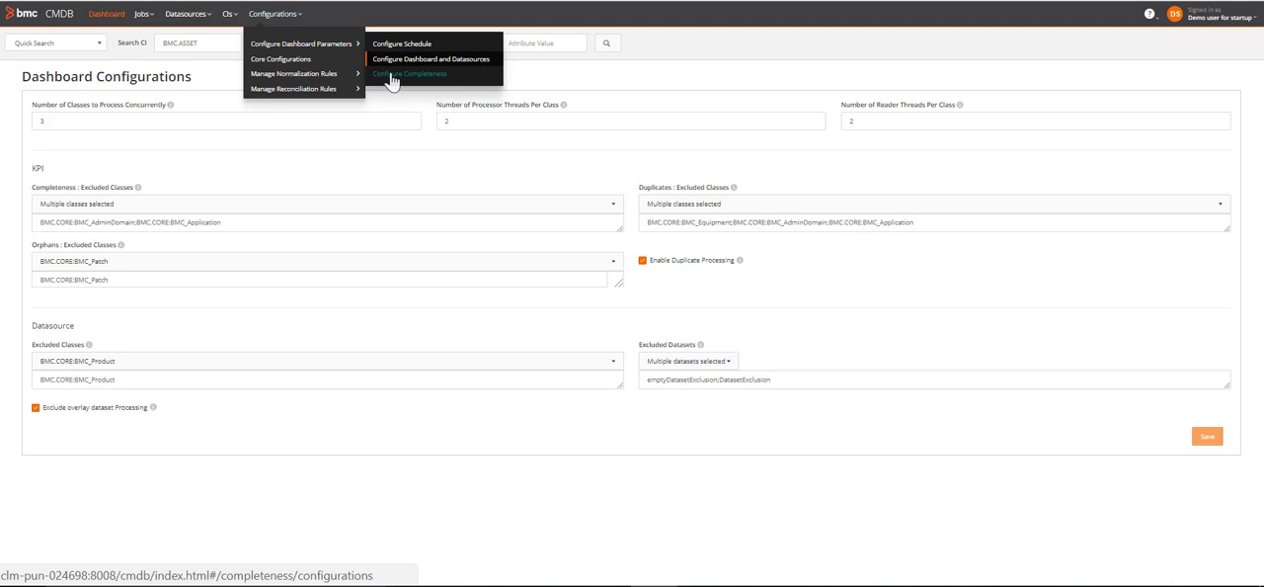
pyautogui.click(411, 73)
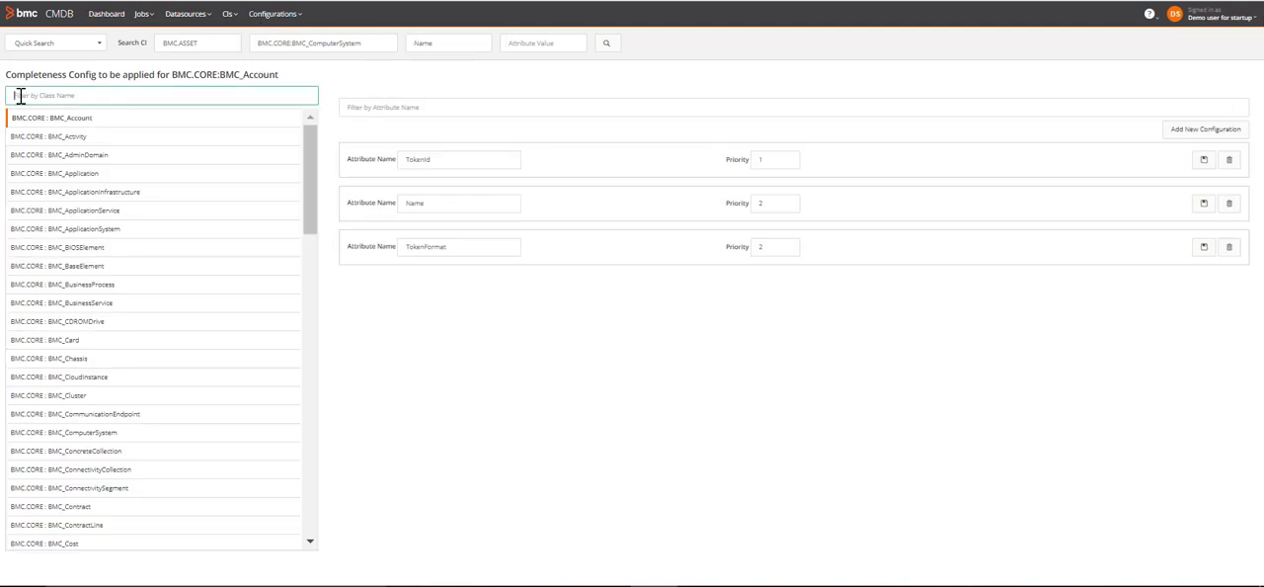
pyautogui.write('account')
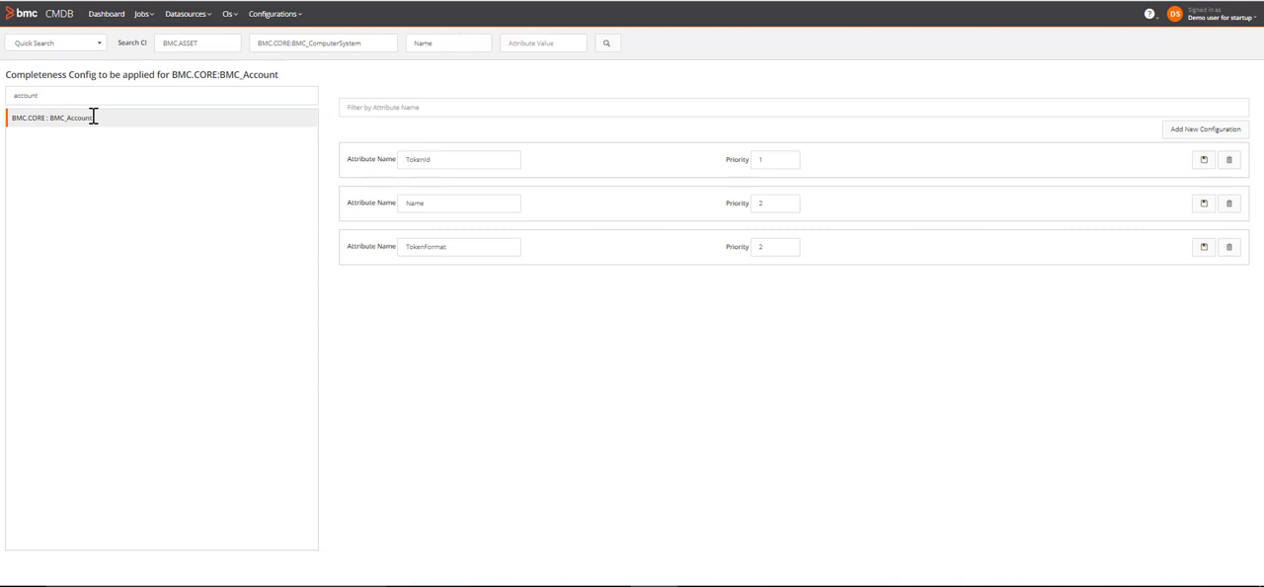
pyautogui.moveTo(120, 130)
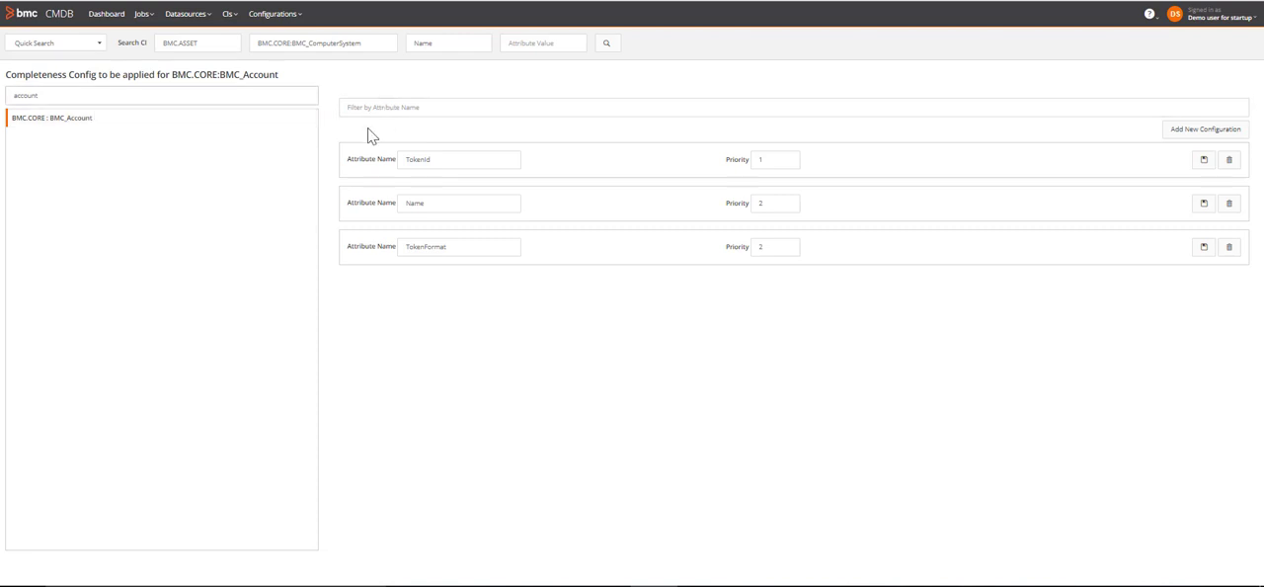
pyautogui.click(458, 158)
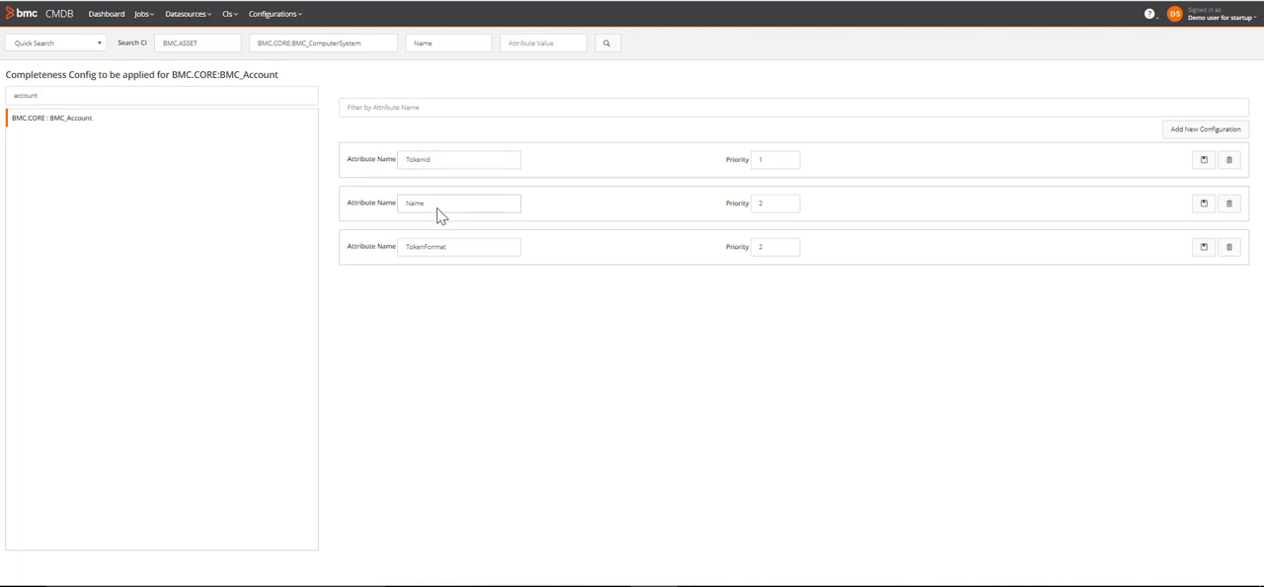
pyautogui.moveTo(464, 253)
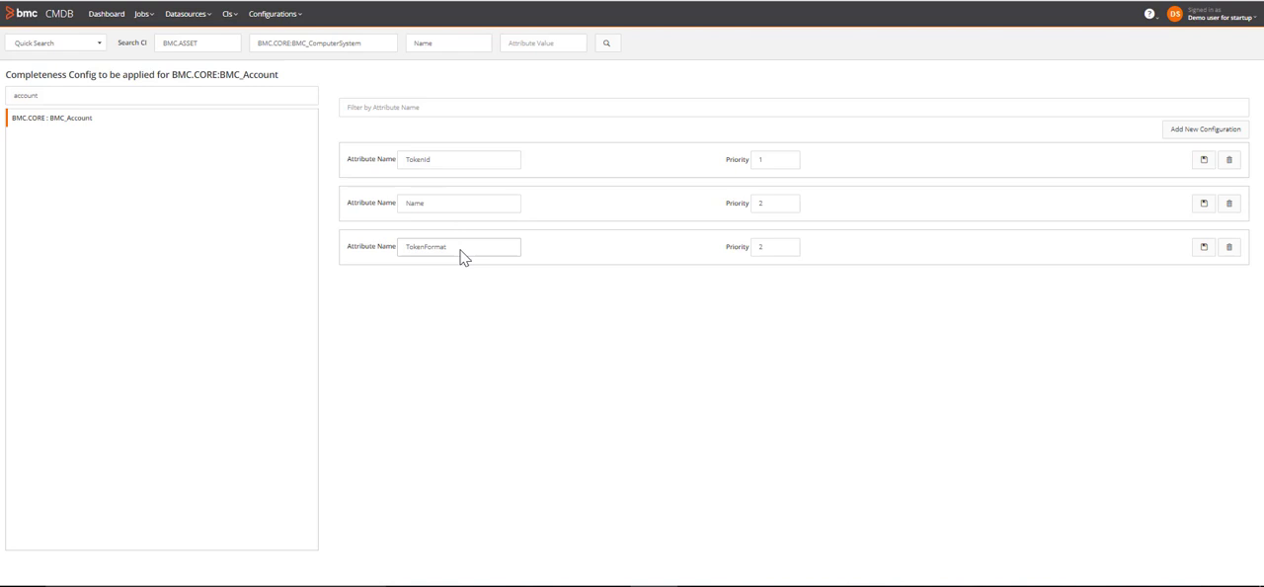
pyautogui.moveTo(719, 249)
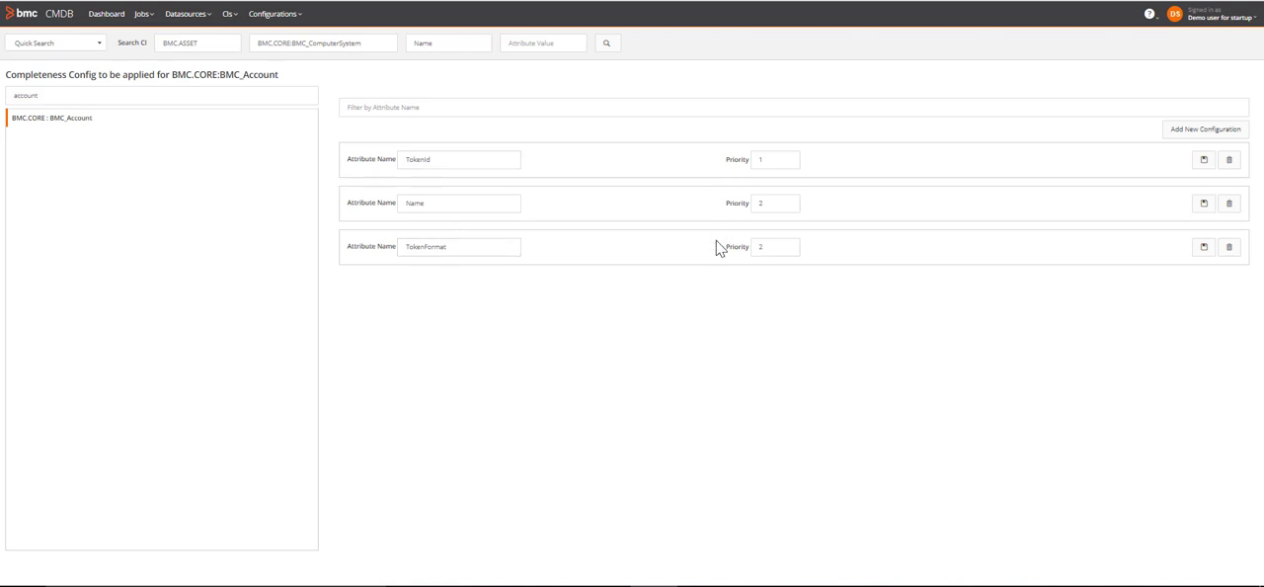
pyautogui.moveTo(709, 259)
pyautogui.write('3')
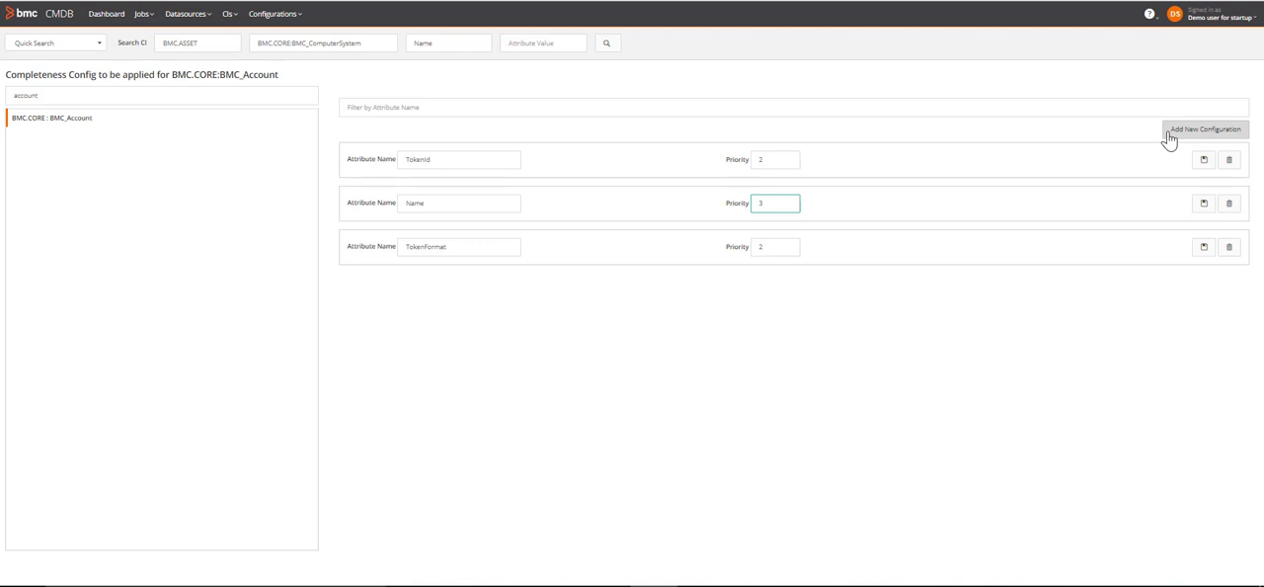
pyautogui.click(1205, 130)
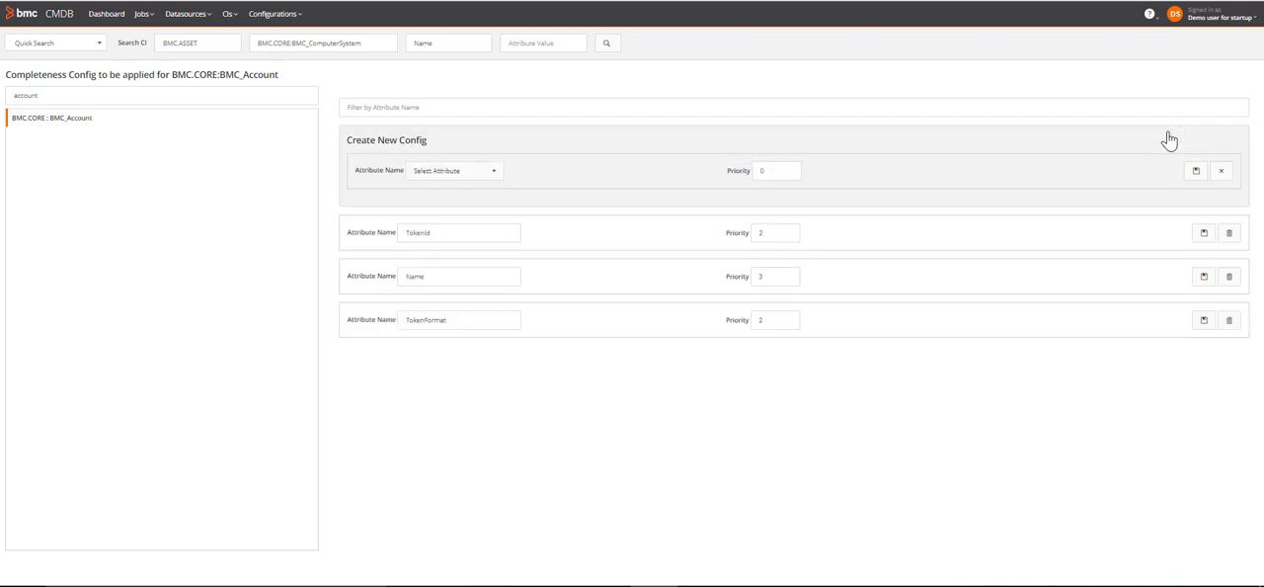
pyautogui.click(454, 170)
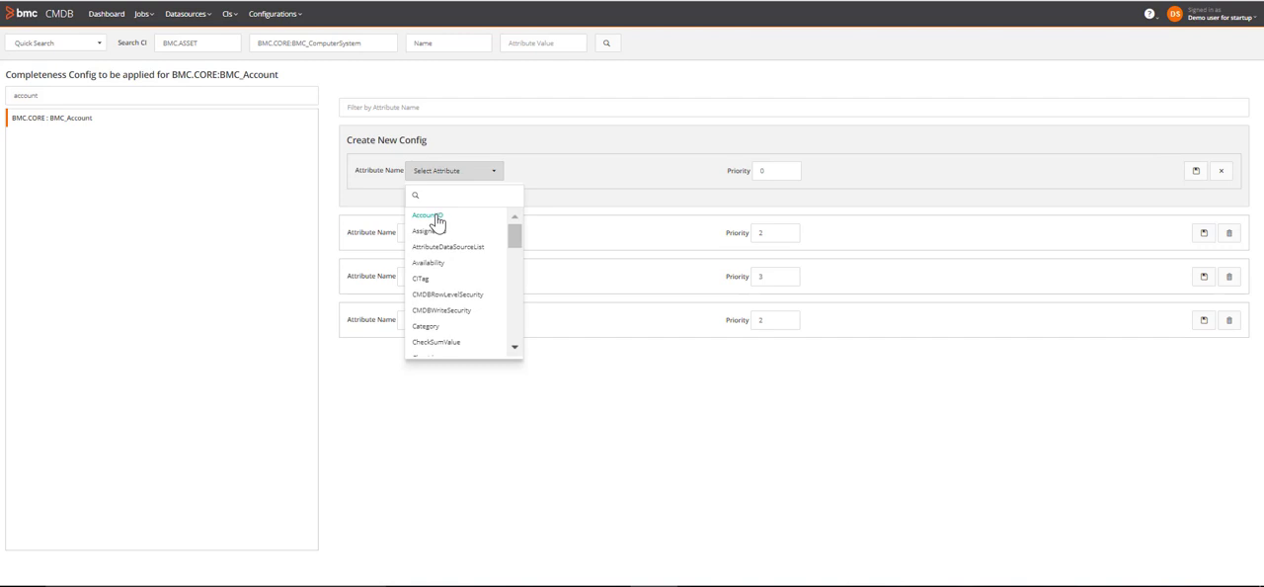
pyautogui.click(426, 216)
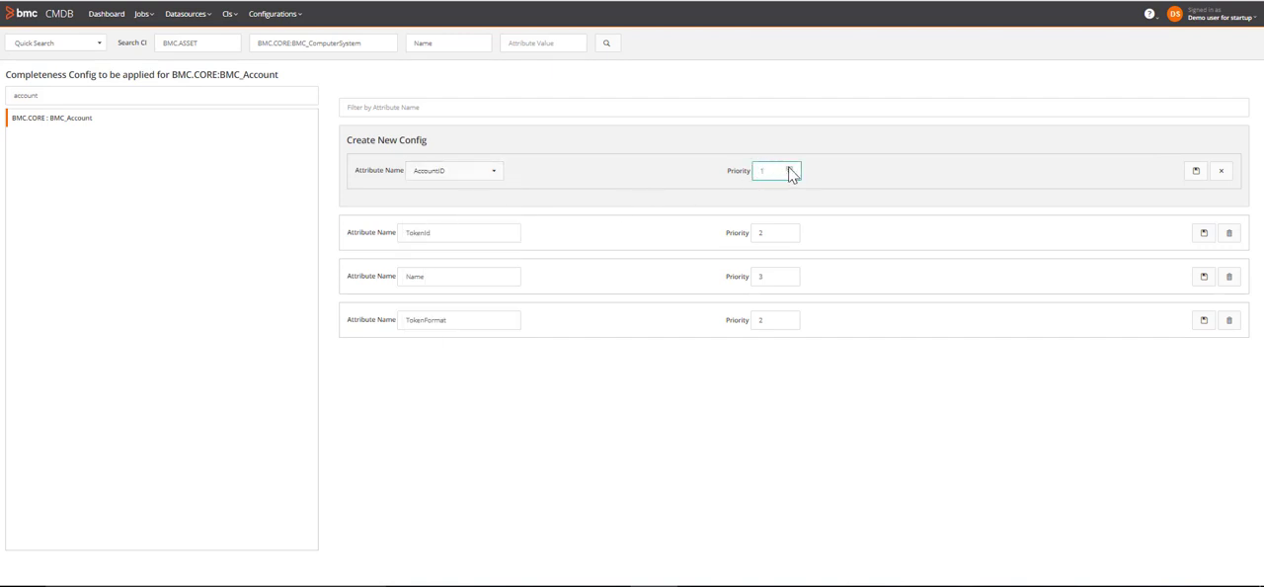
pyautogui.click(1228, 170)
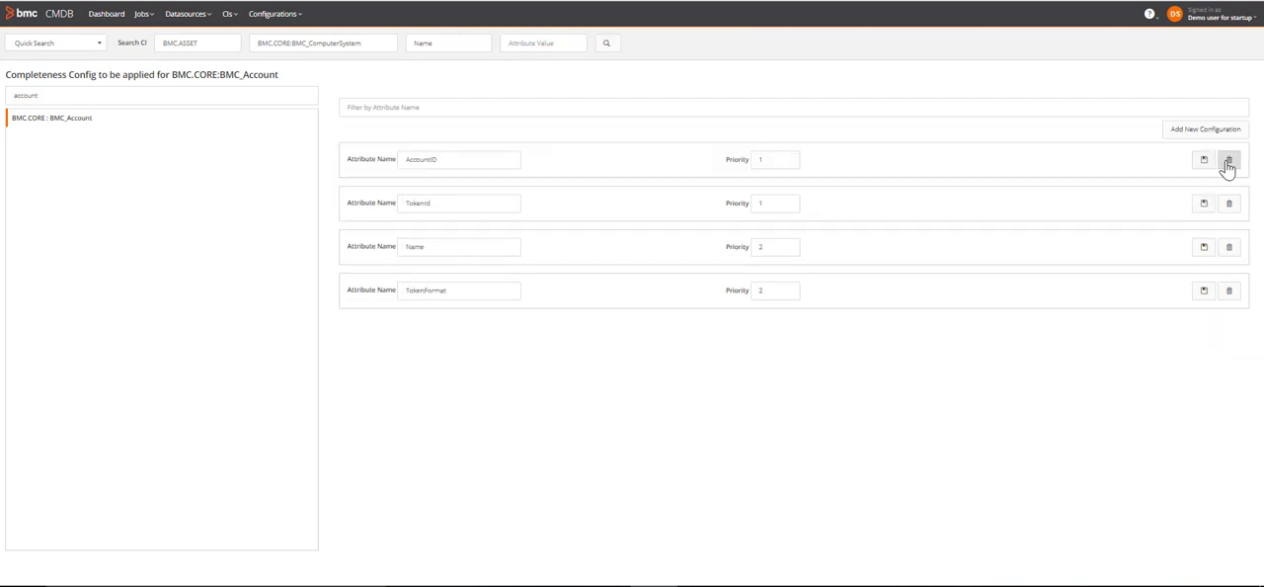
pyautogui.click(1228, 158)
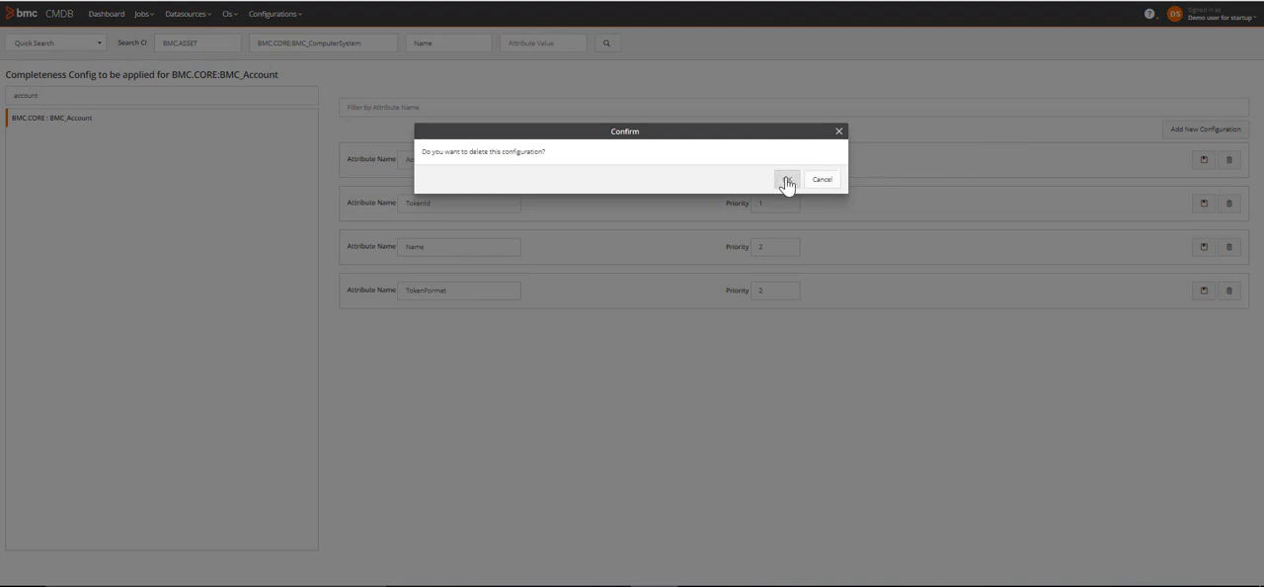
pyautogui.click(786, 177)
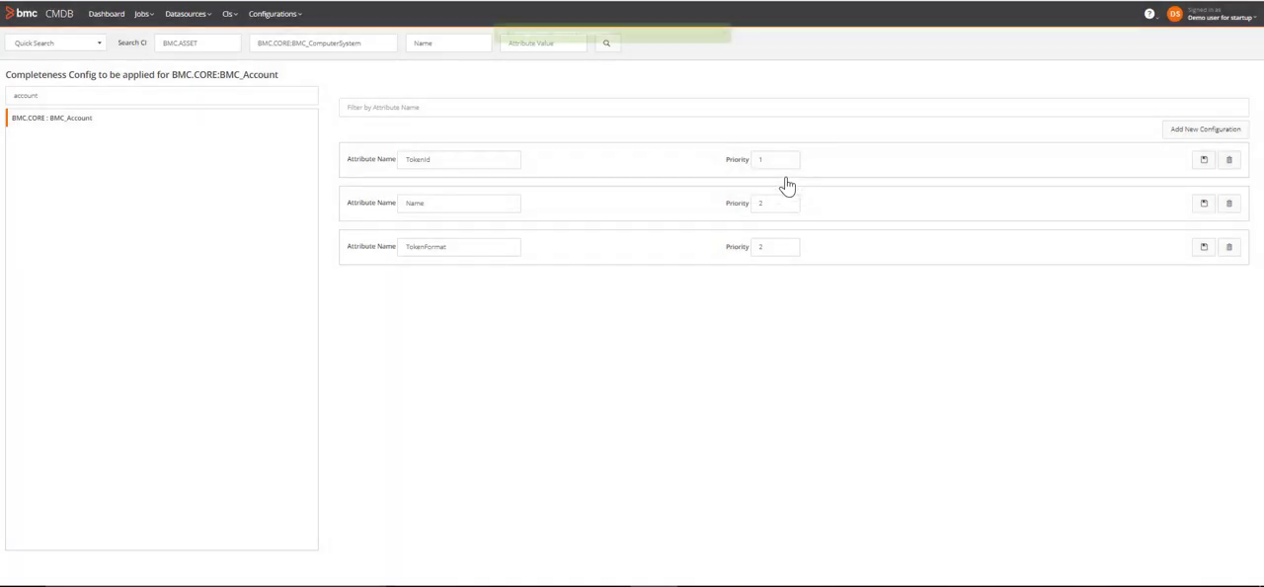
# Step: Review the dashboard parameter schedules, then return to the health dashboard's Data Flow view
pyautogui.click(273, 14)
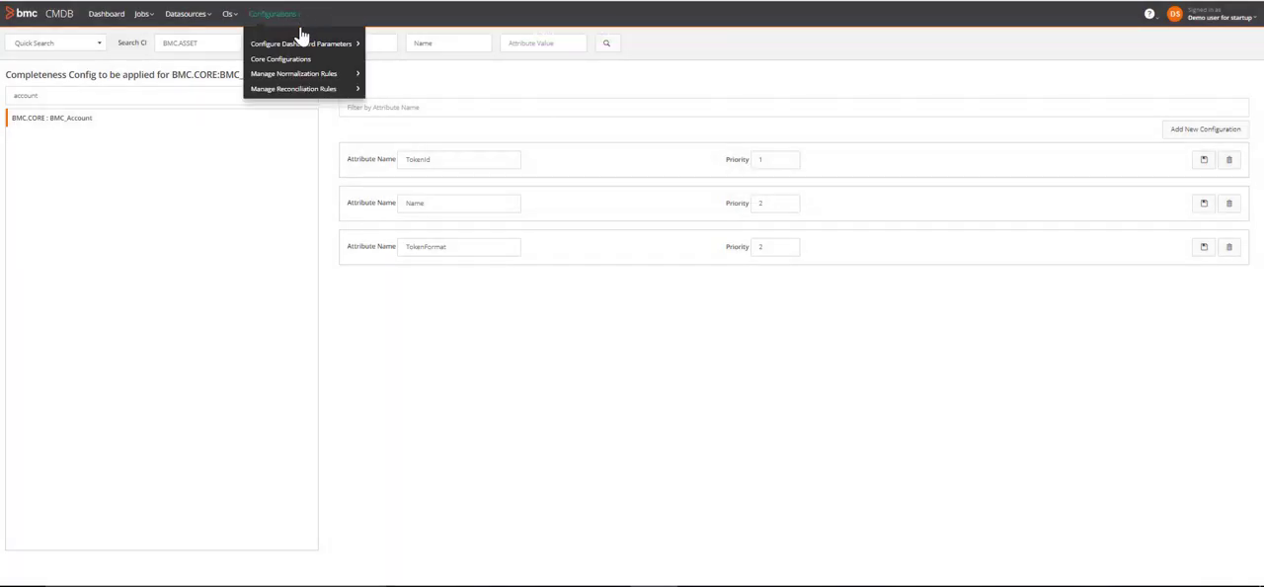
pyautogui.click(302, 44)
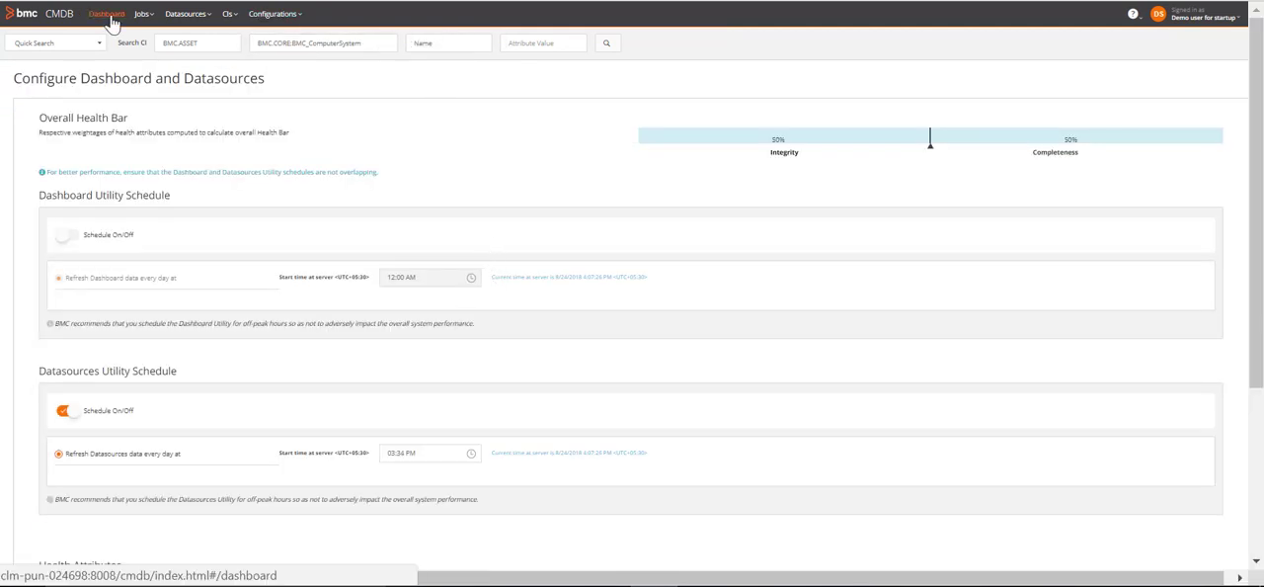
pyautogui.click(106, 14)
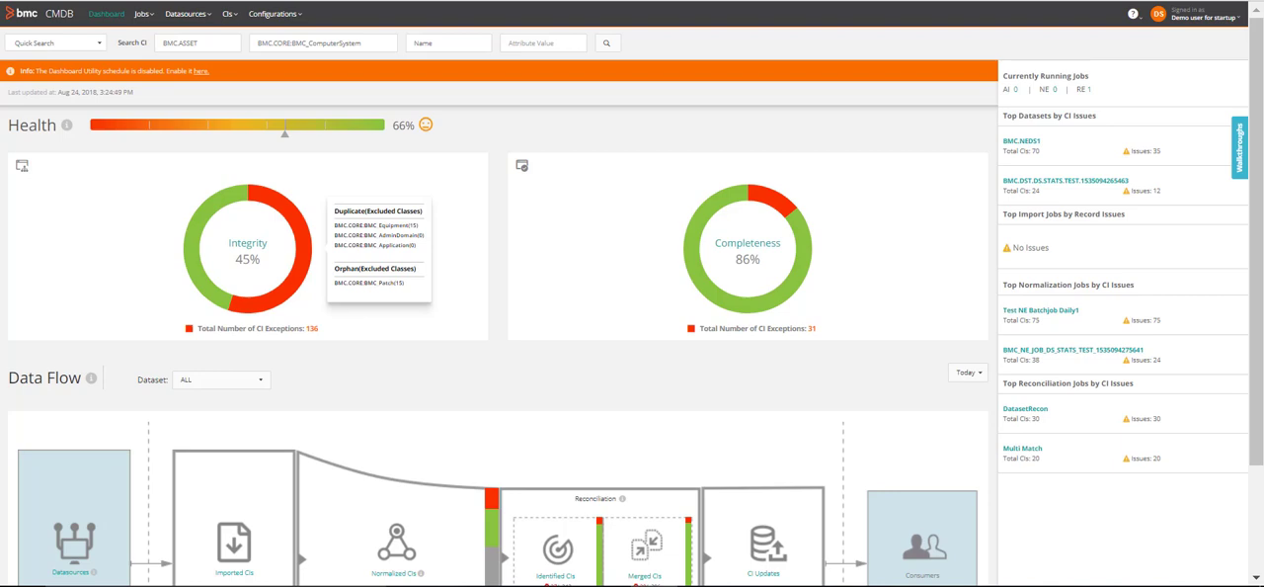
pyautogui.moveTo(684, 309)
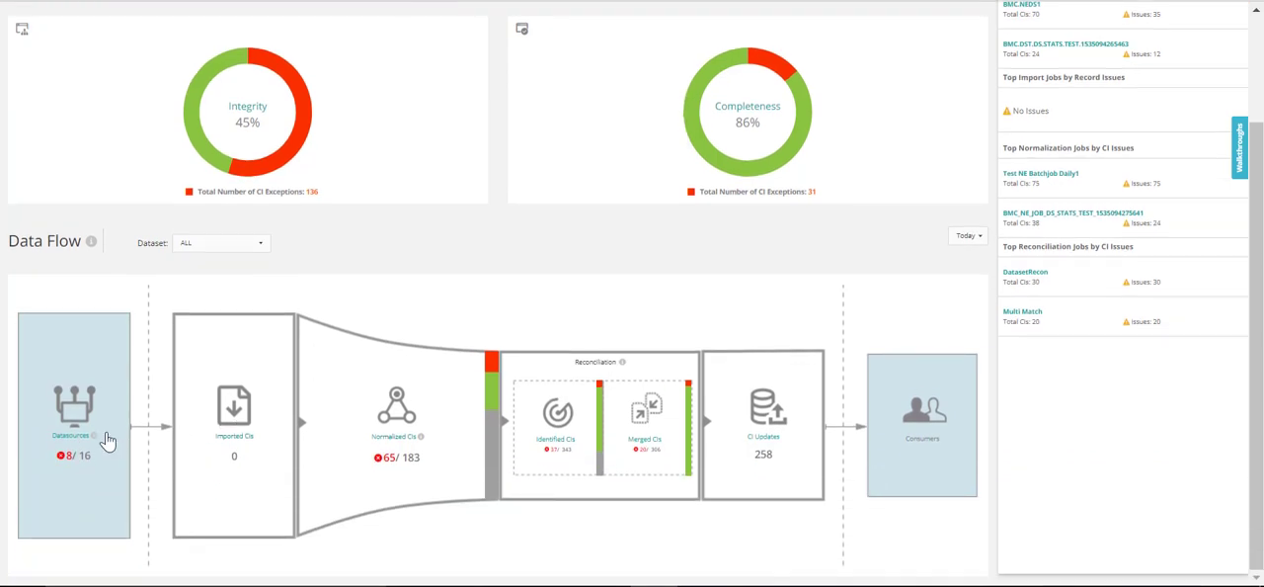
pyautogui.moveTo(75, 415)
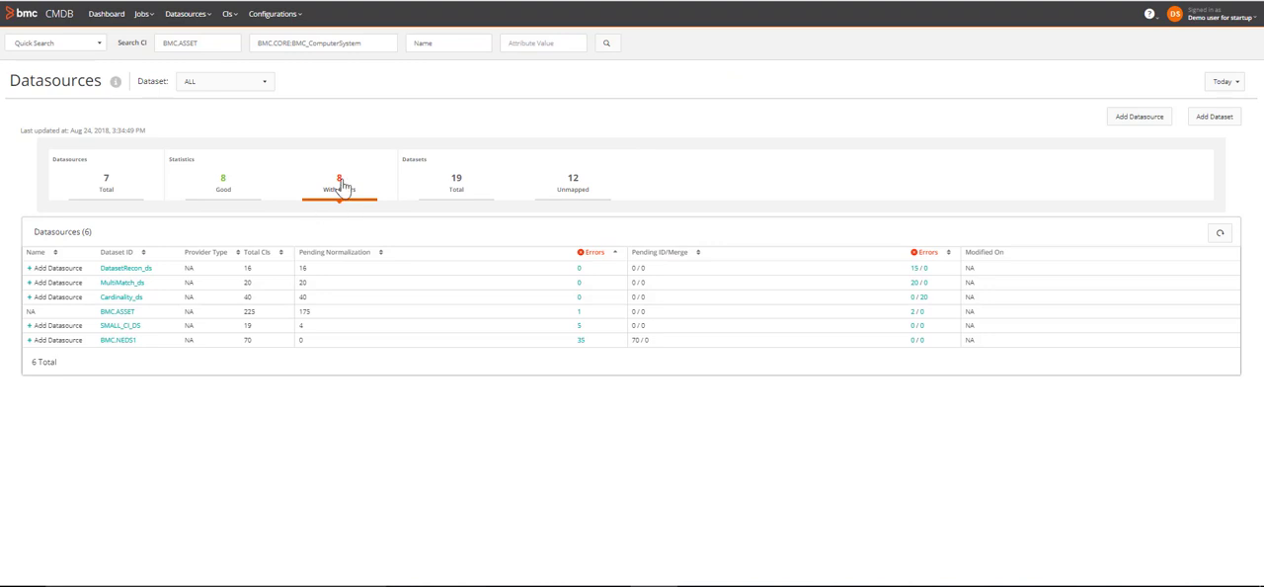
# Step: Filter the Datasources page to the 8 datasources with errors
pyautogui.click(340, 184)
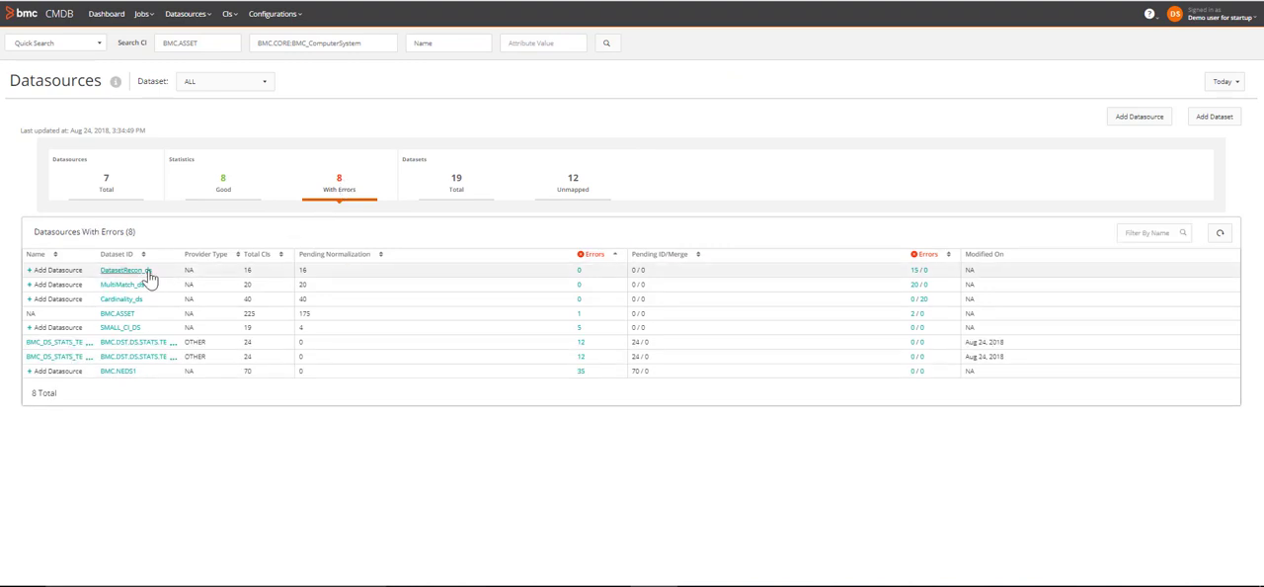